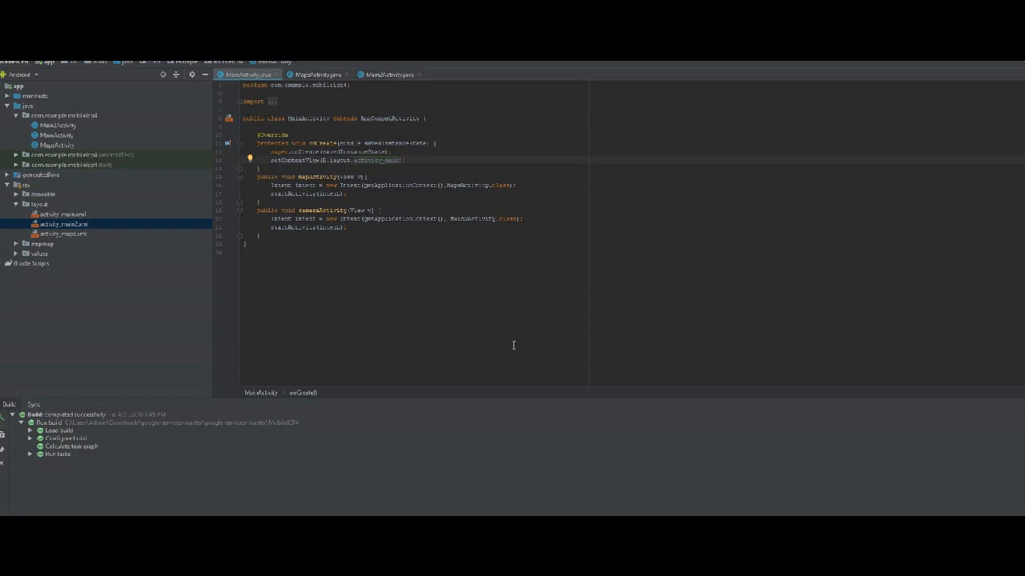
{"action": "mouse_move", "coordinate": [369, 269]}
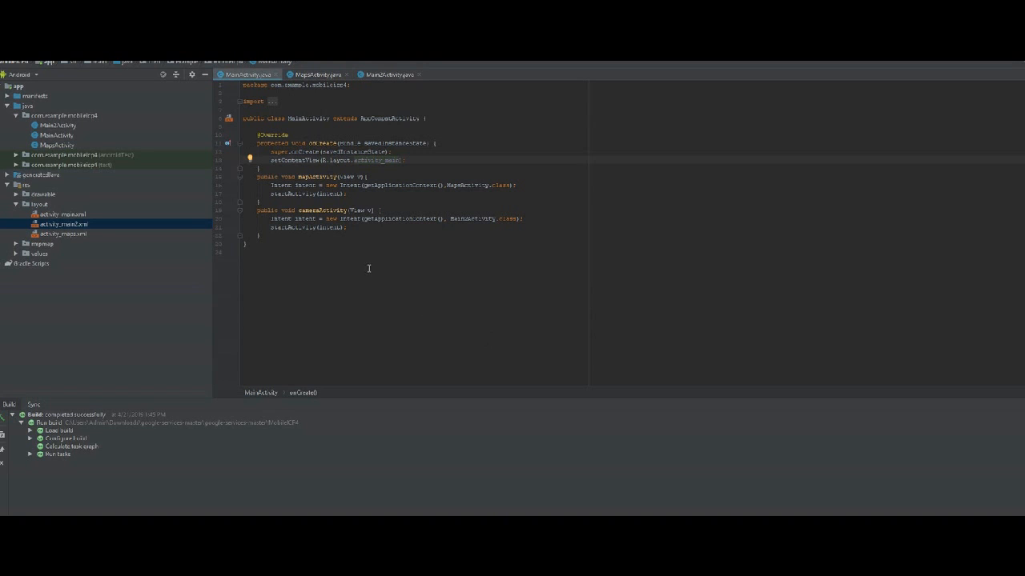
{"action": "mouse_move", "coordinate": [365, 186]}
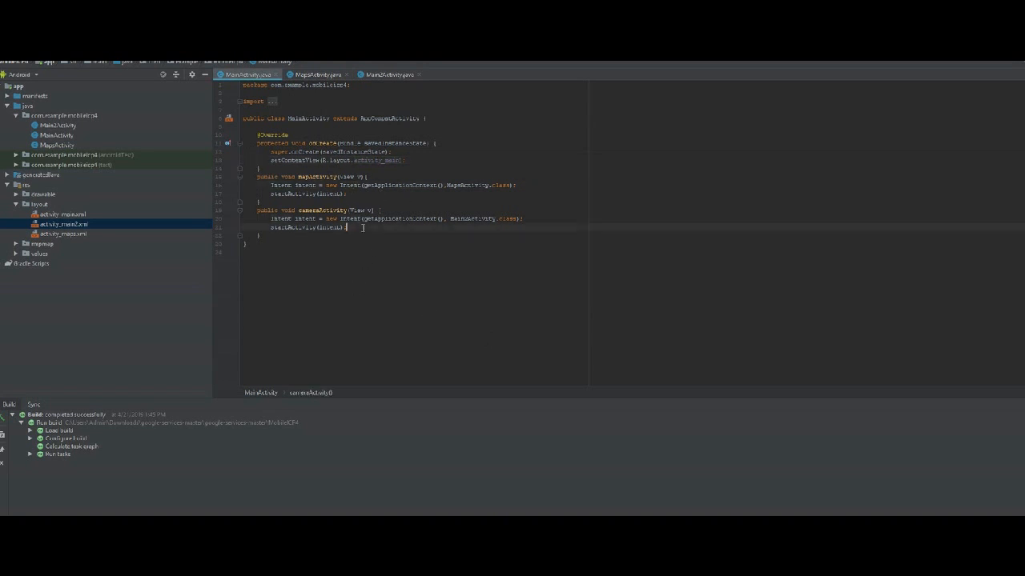
- Review MapsActivity.java's onMapReady and location-zoom code, noting the marker title string
{"action": "left_click", "coordinate": [314, 75]}
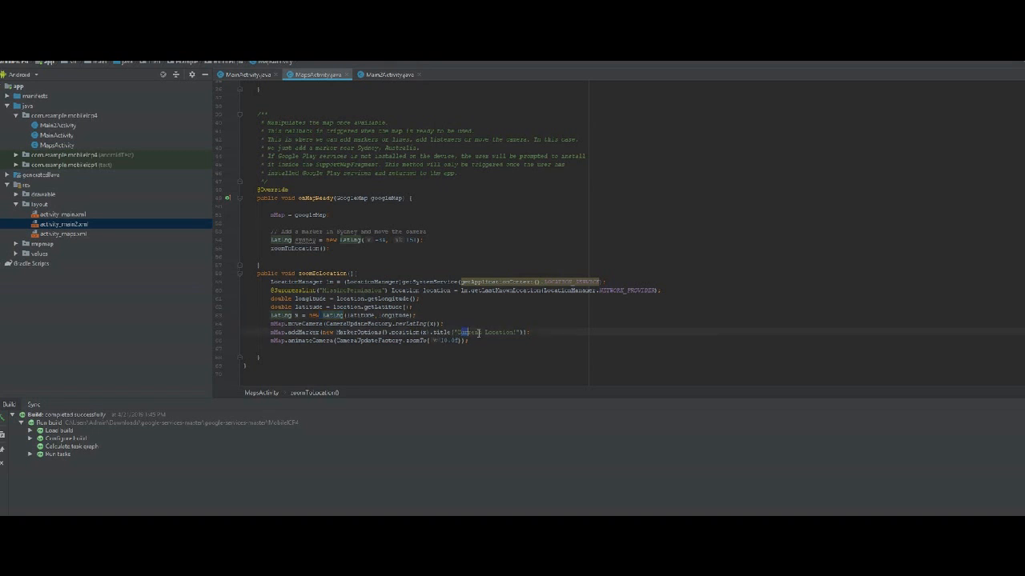
{"action": "double_click", "coordinate": [481, 331]}
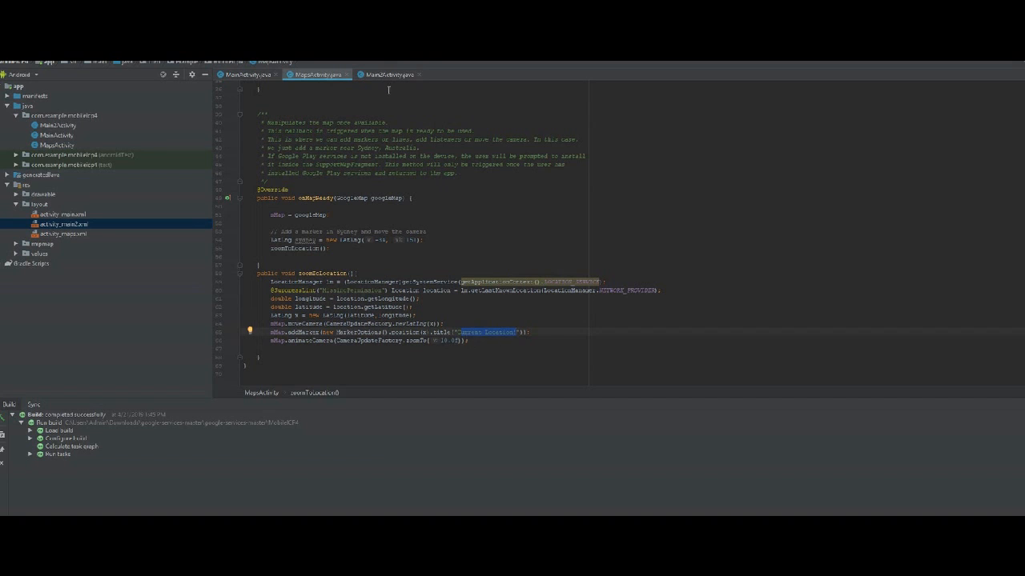
{"action": "left_click", "coordinate": [387, 73]}
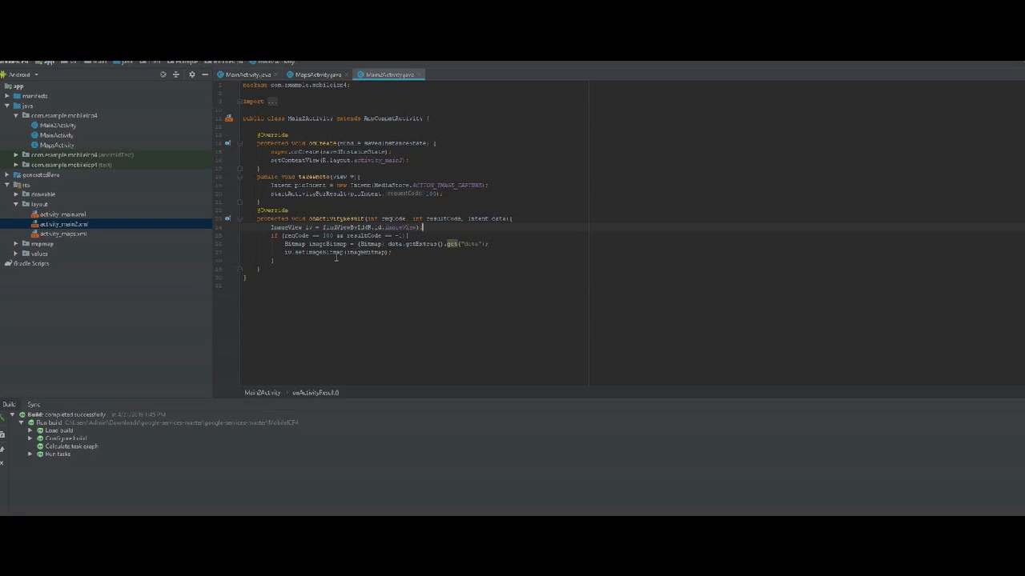
{"action": "mouse_move", "coordinate": [334, 253]}
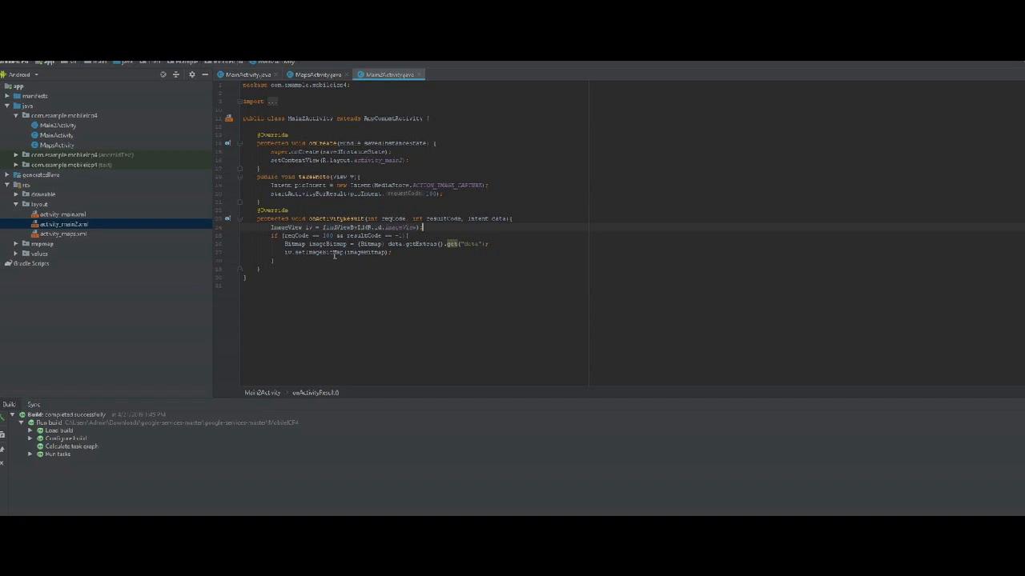
{"action": "mouse_move", "coordinate": [354, 205]}
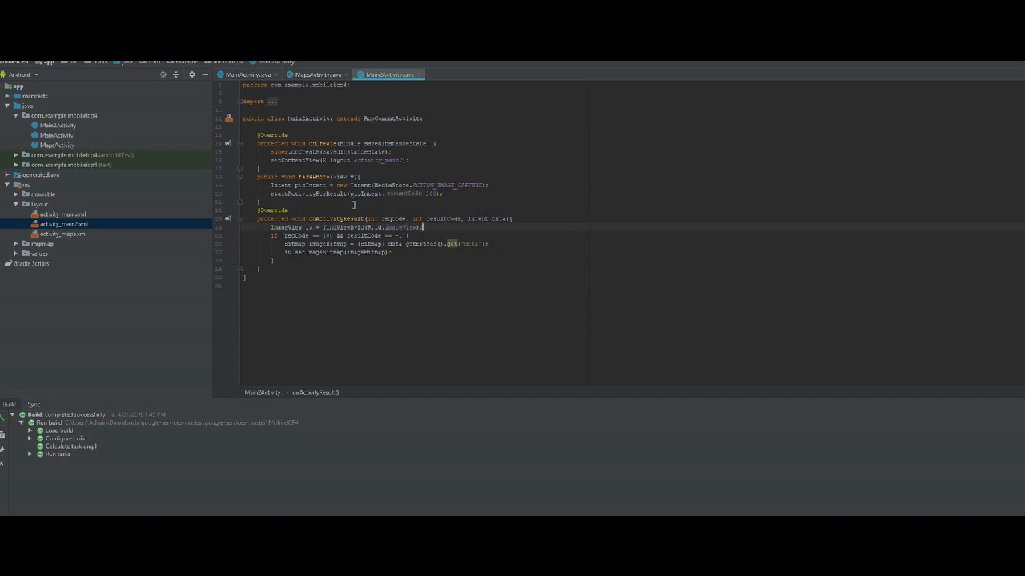